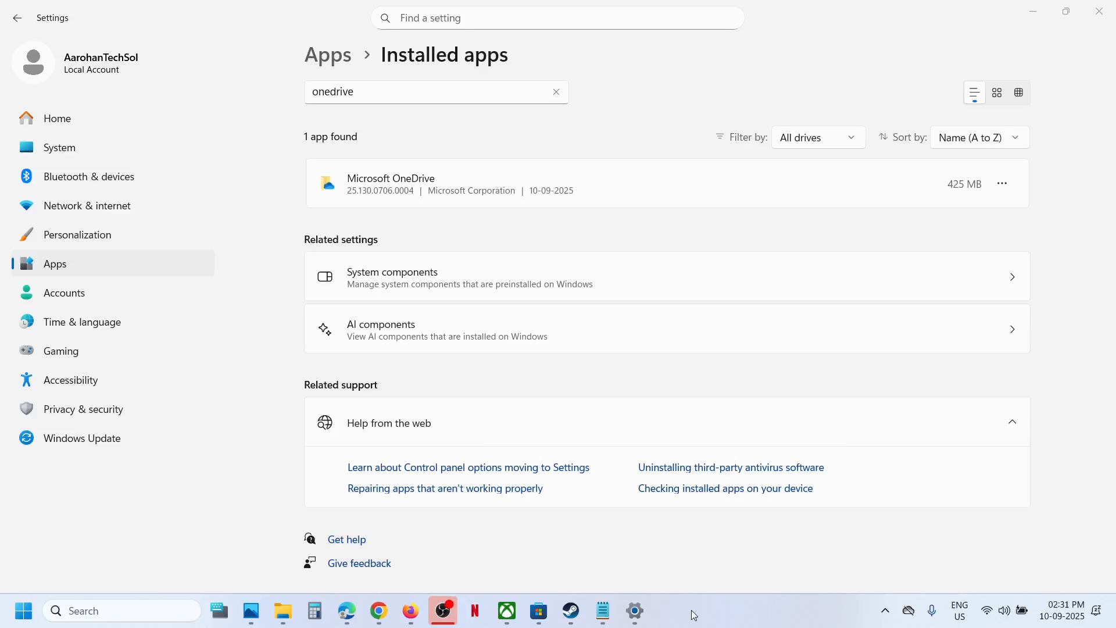
mouse_move(983, 173)
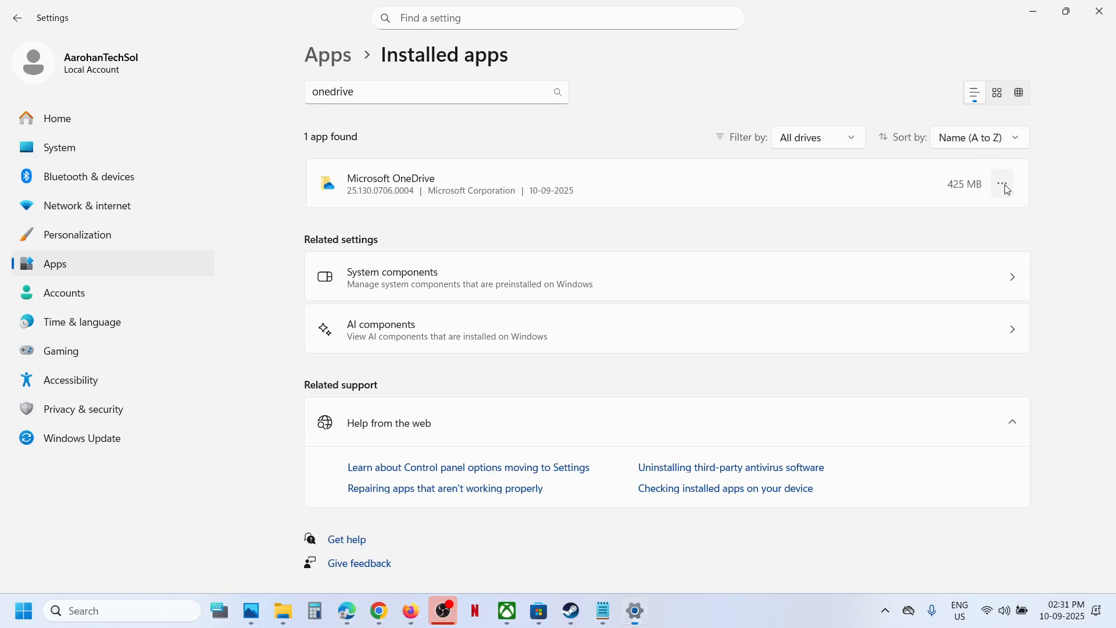
- After OneDrive's own uninstall option fails, download the free Revo Uninstaller edition from its website
left_click(1002, 184)
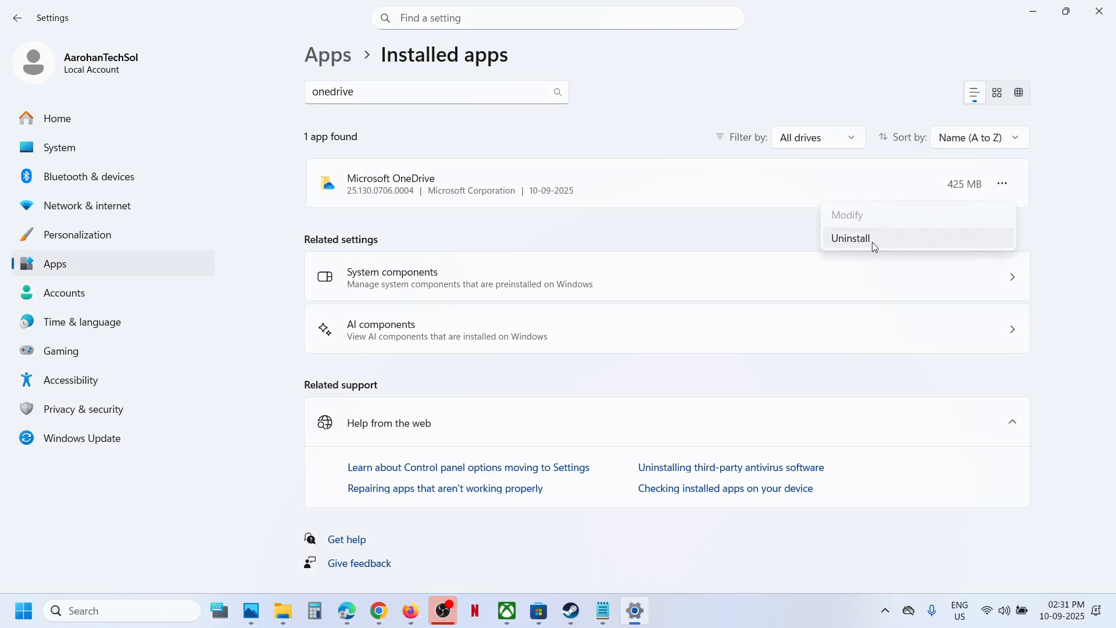
left_click(544, 230)
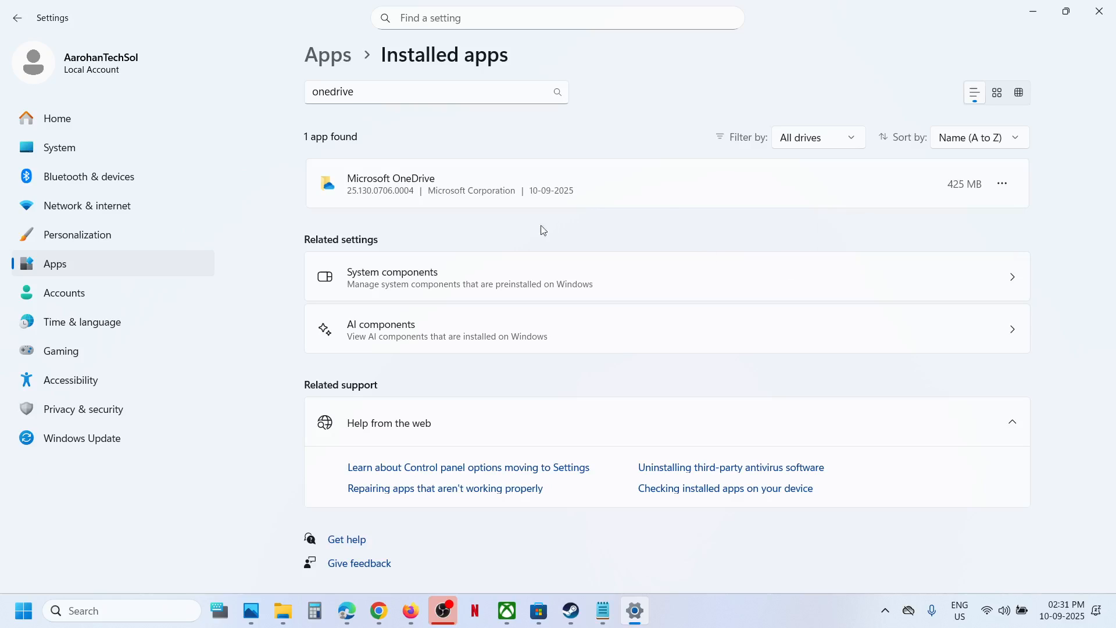
mouse_move(534, 237)
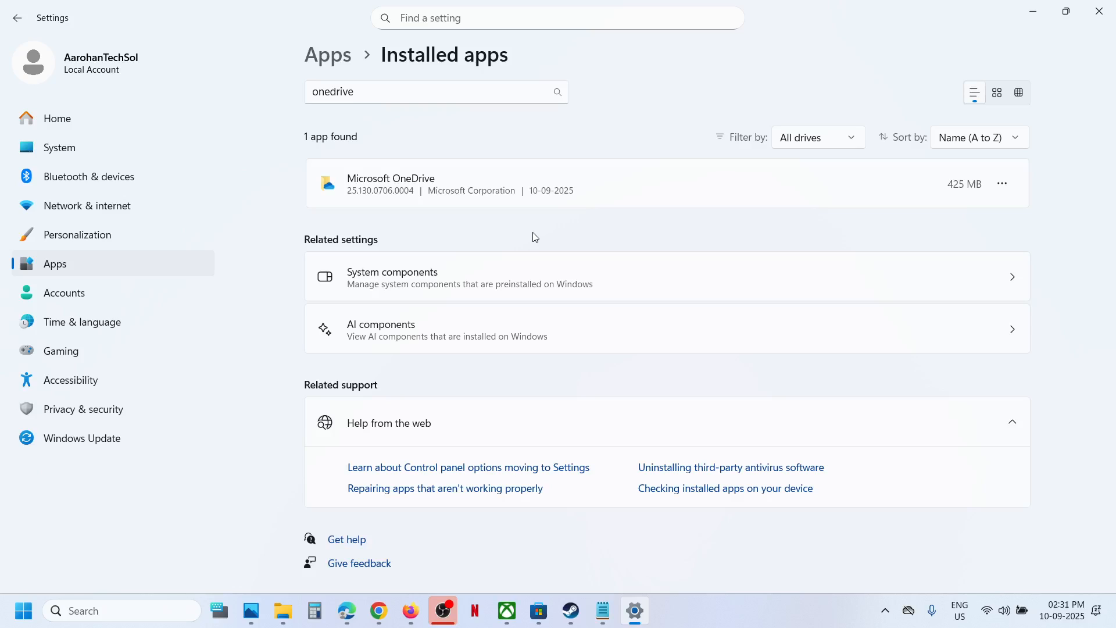
mouse_move(348, 460)
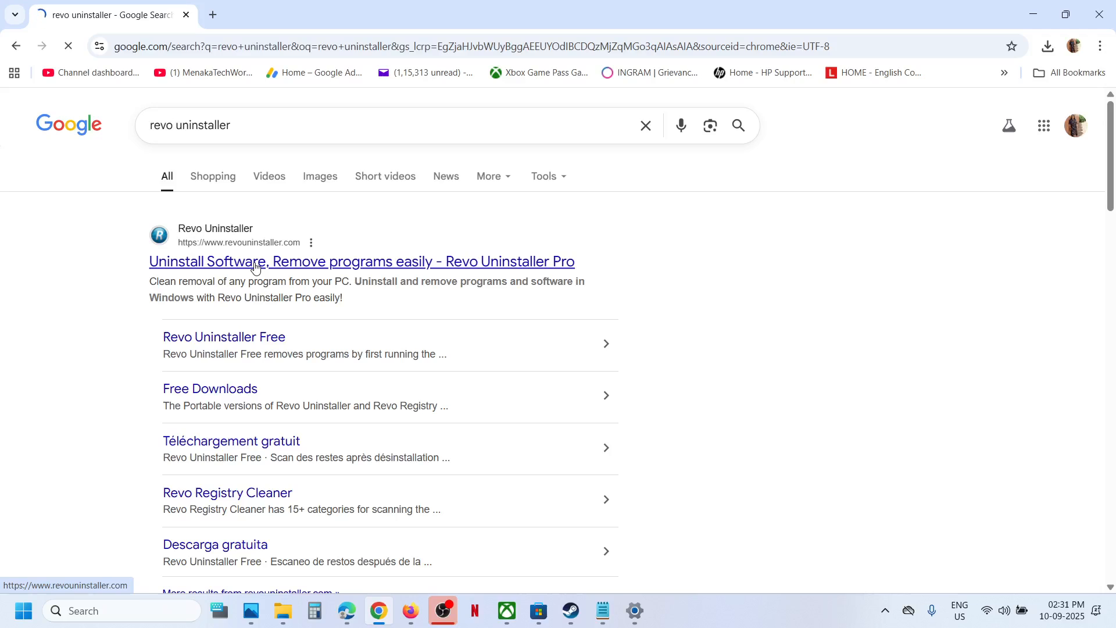
left_click(253, 261)
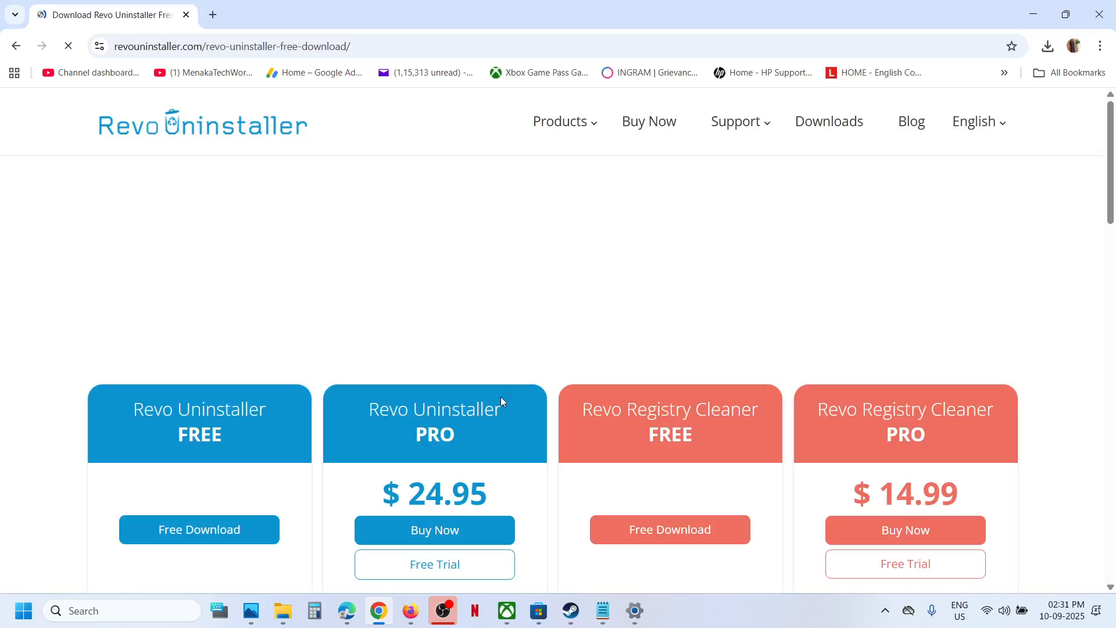
scroll("down", 3)
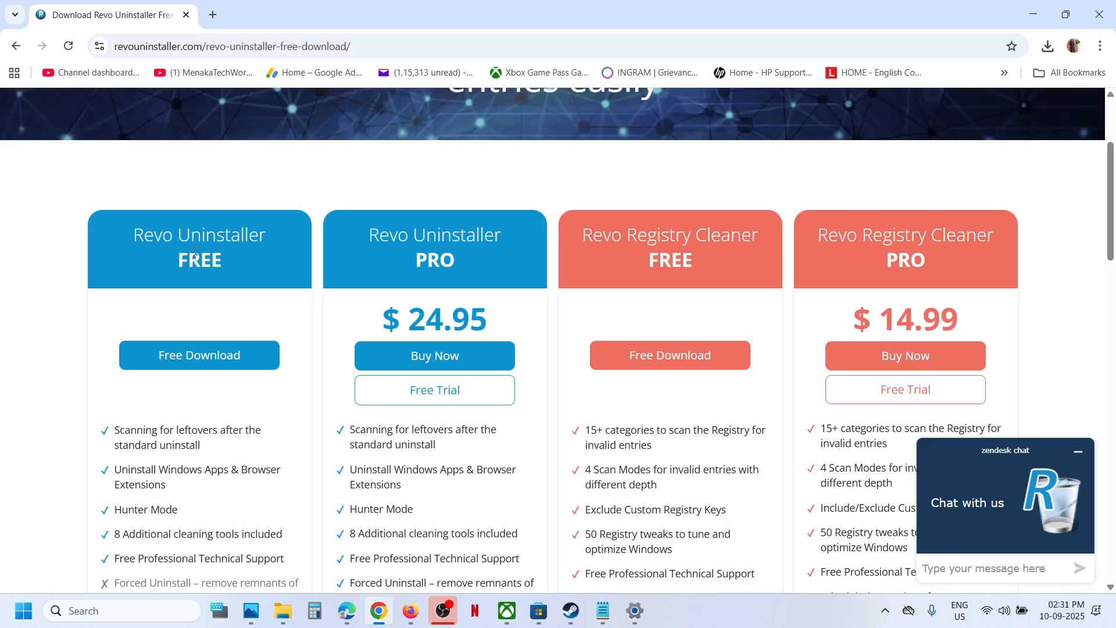
left_click(199, 355)
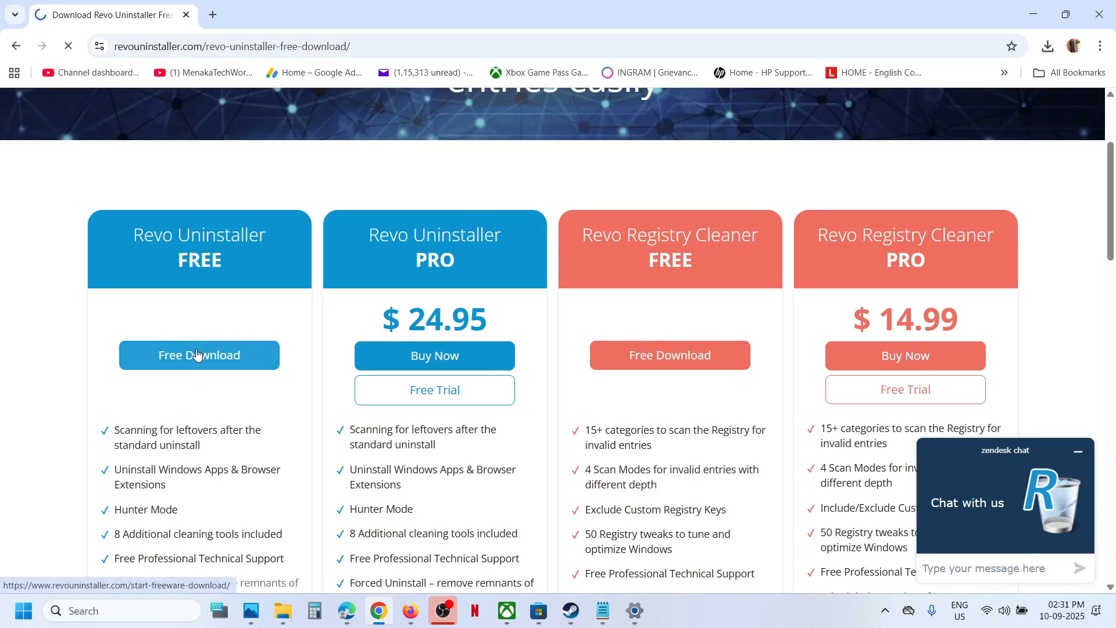
left_click(199, 355)
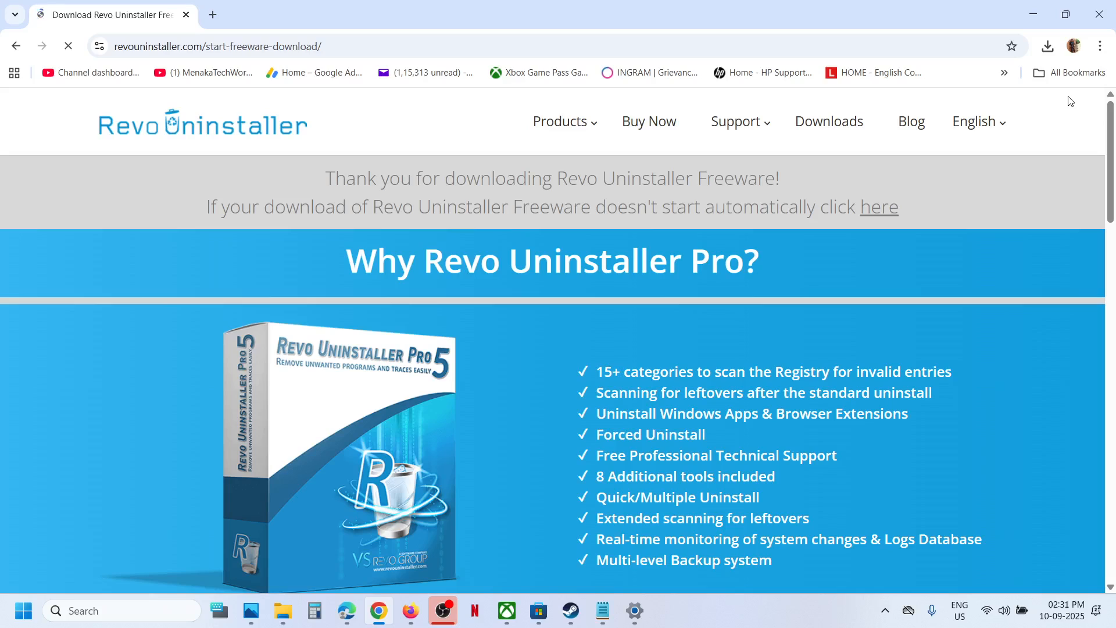
- Run the downloaded revosetup.exe, launch Revo Uninstaller from Start and allow it to make changes
left_click(974, 123)
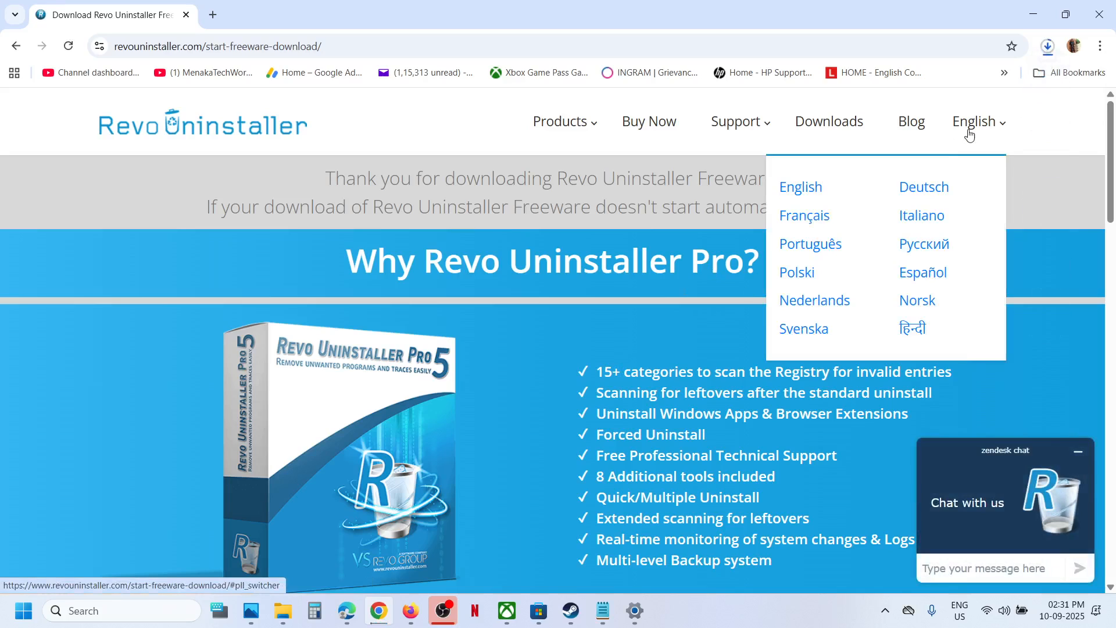
left_click(1048, 47)
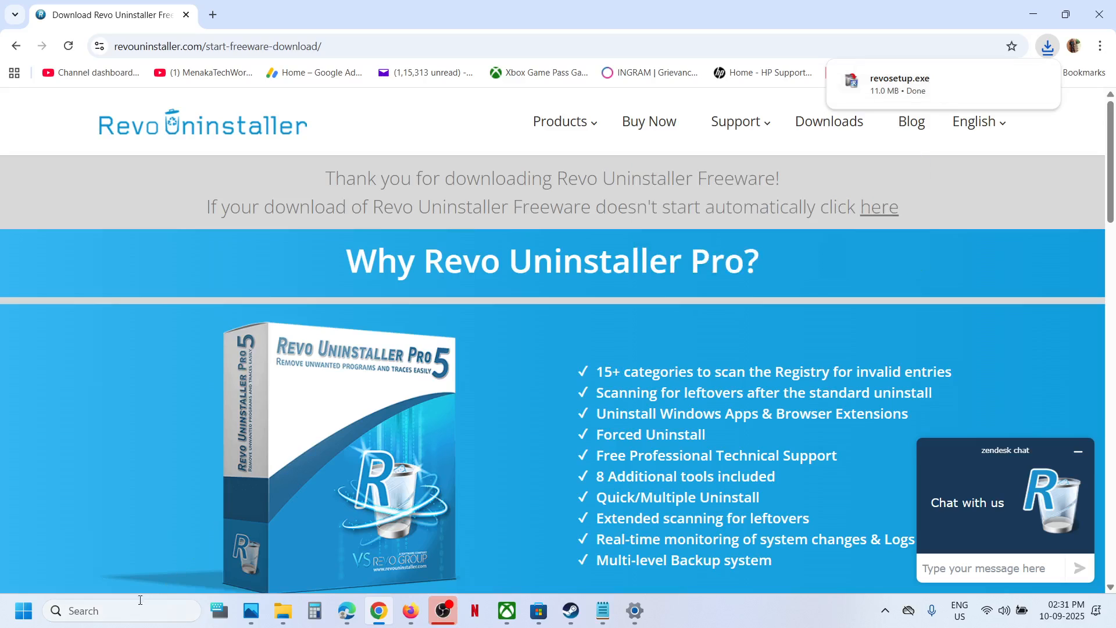
type("revo")
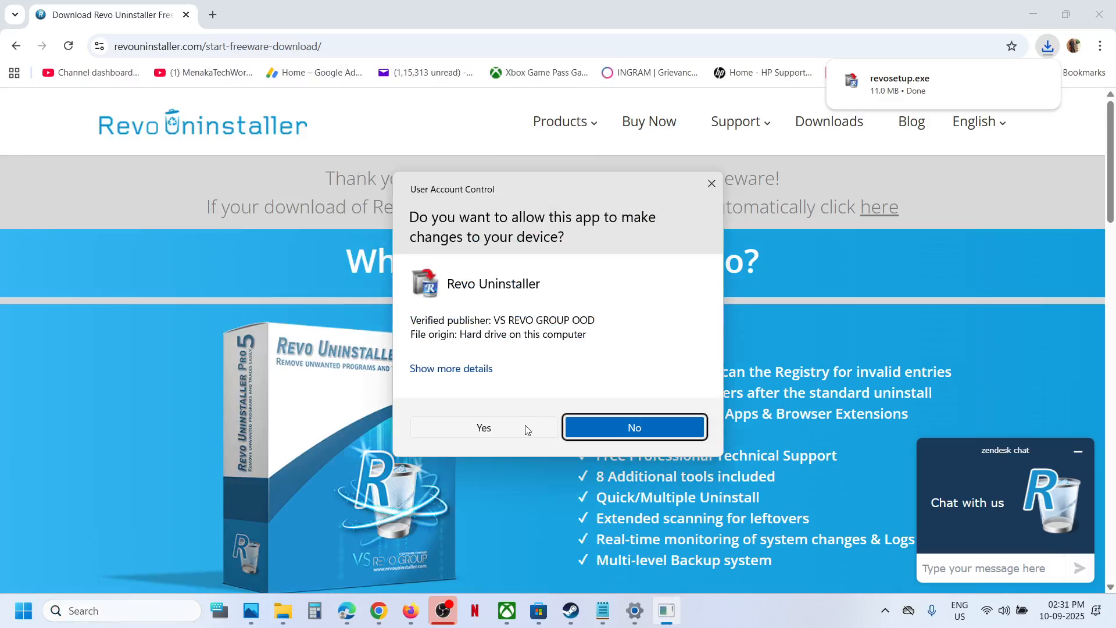
left_click(484, 428)
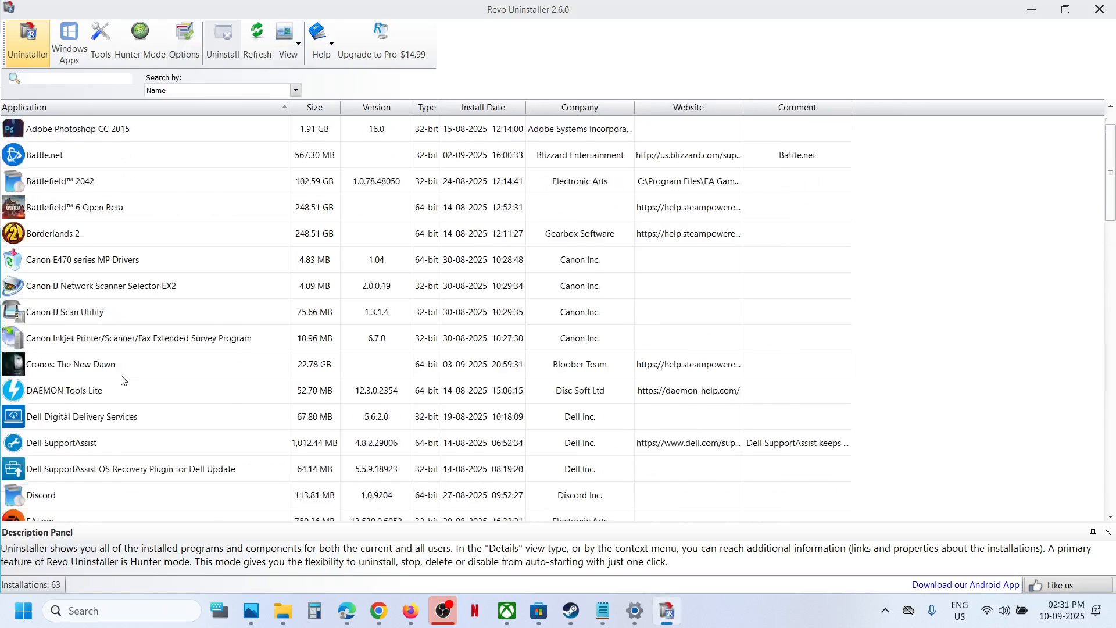
- Find Microsoft OneDrive in the application list and start its uninstall
scroll("down", 3)
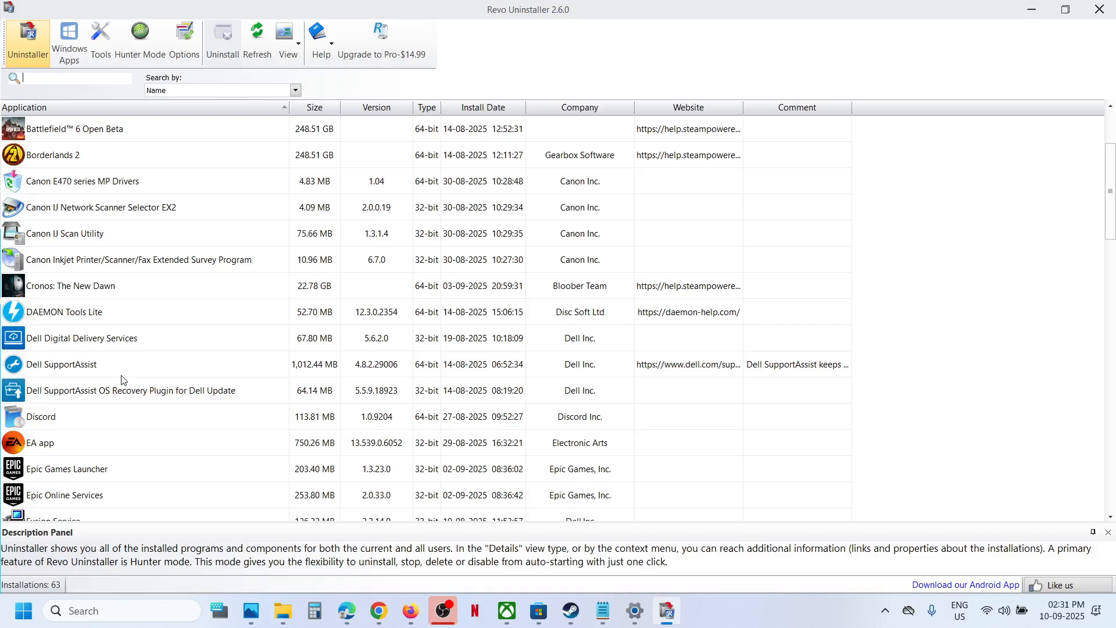
scroll("down", 3)
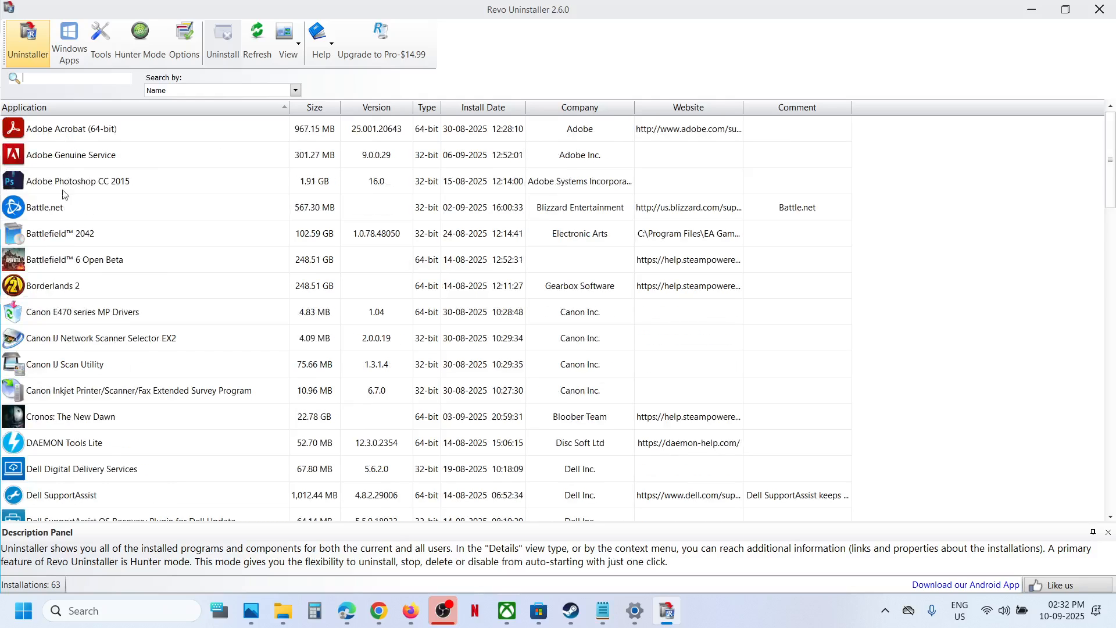
mouse_move(63, 344)
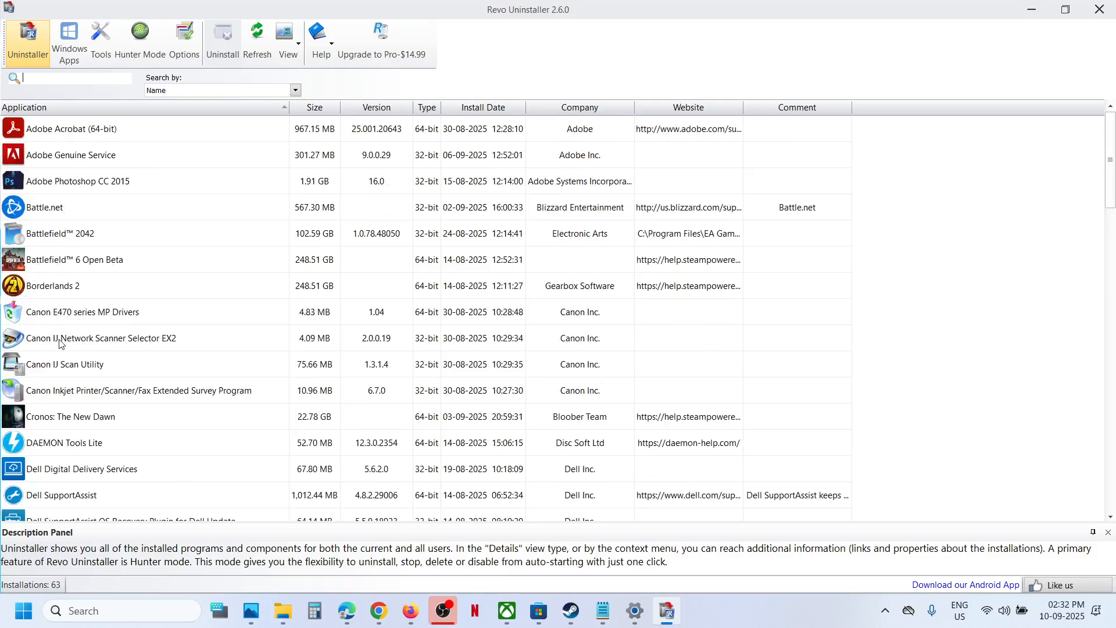
scroll("down", 3)
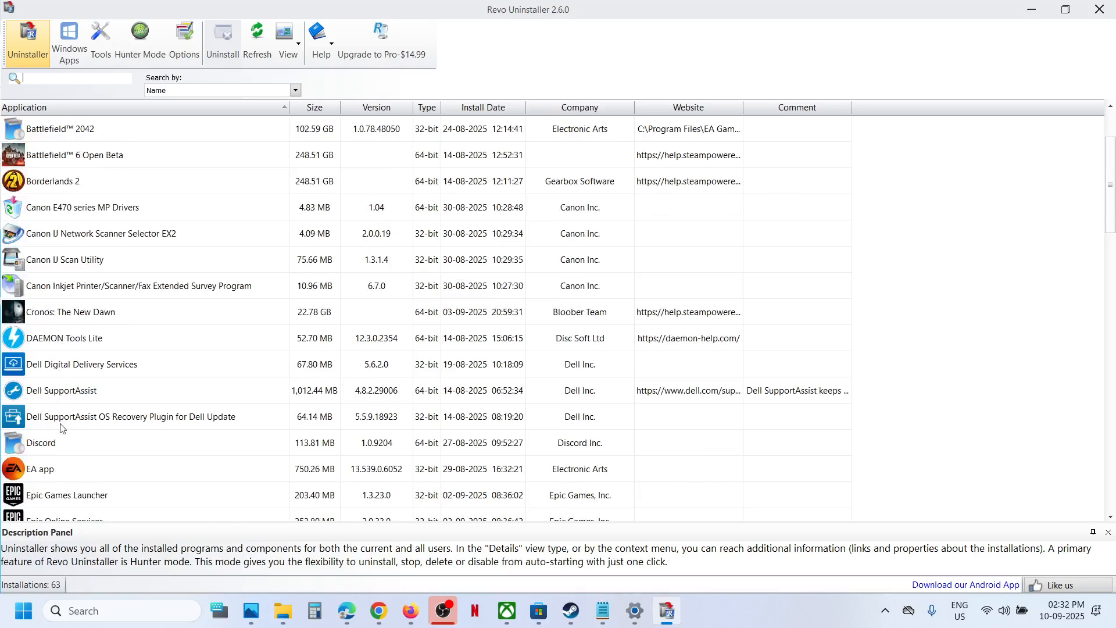
scroll("down", 3)
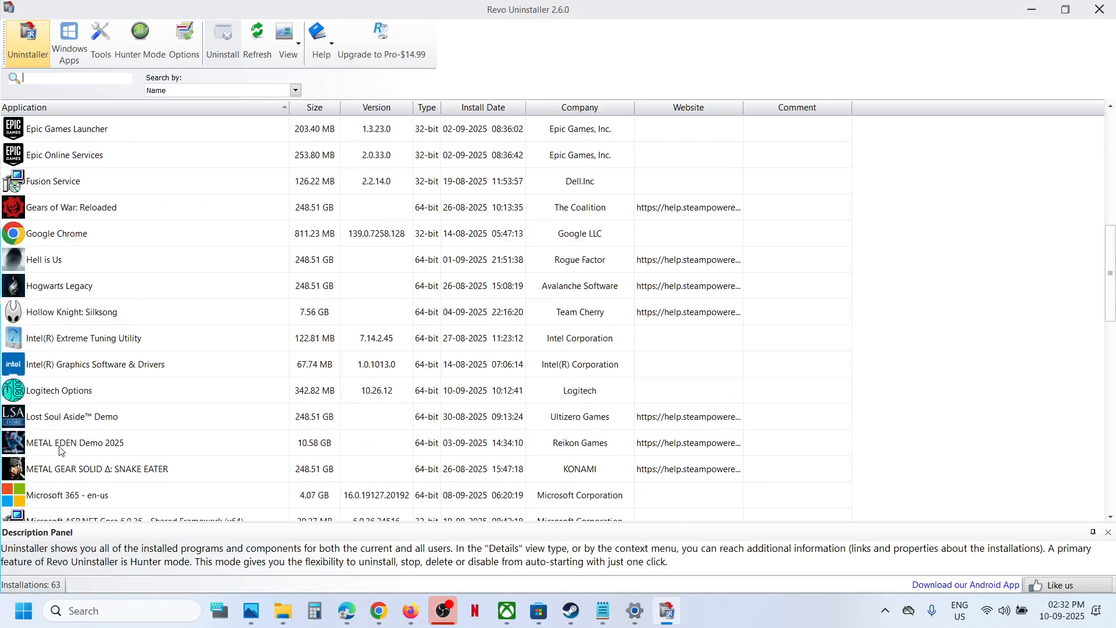
scroll("down", 3)
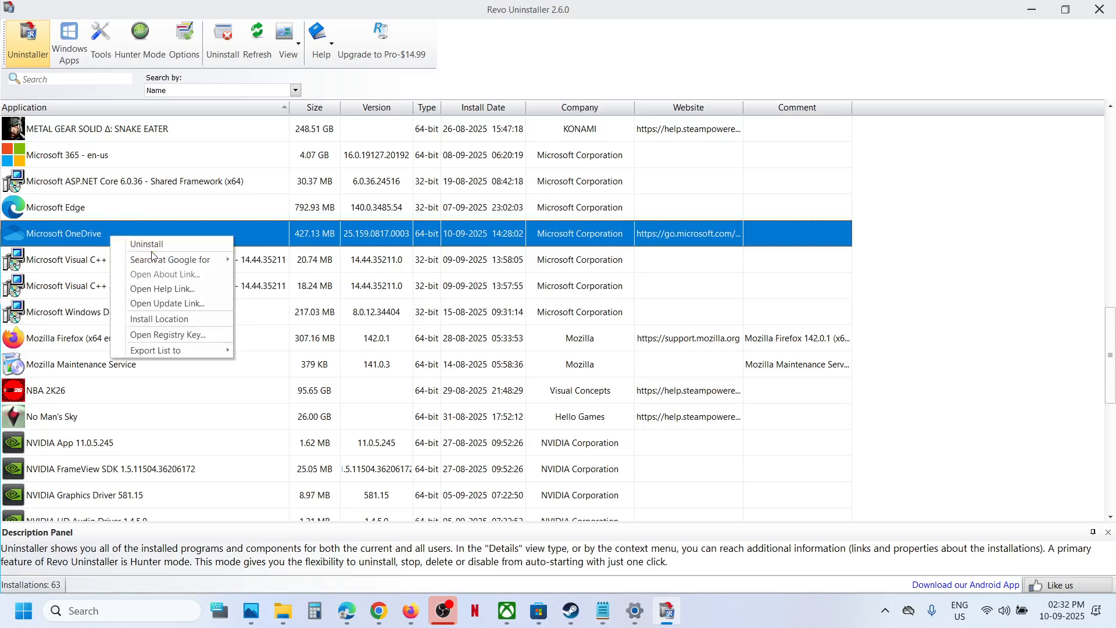
left_click(184, 212)
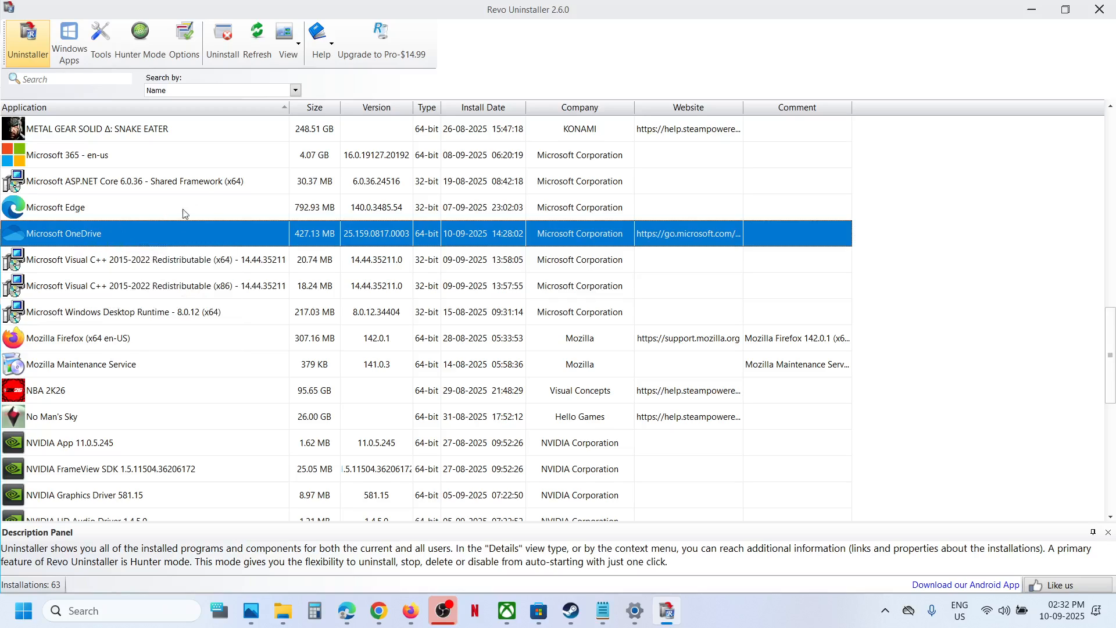
mouse_move(161, 168)
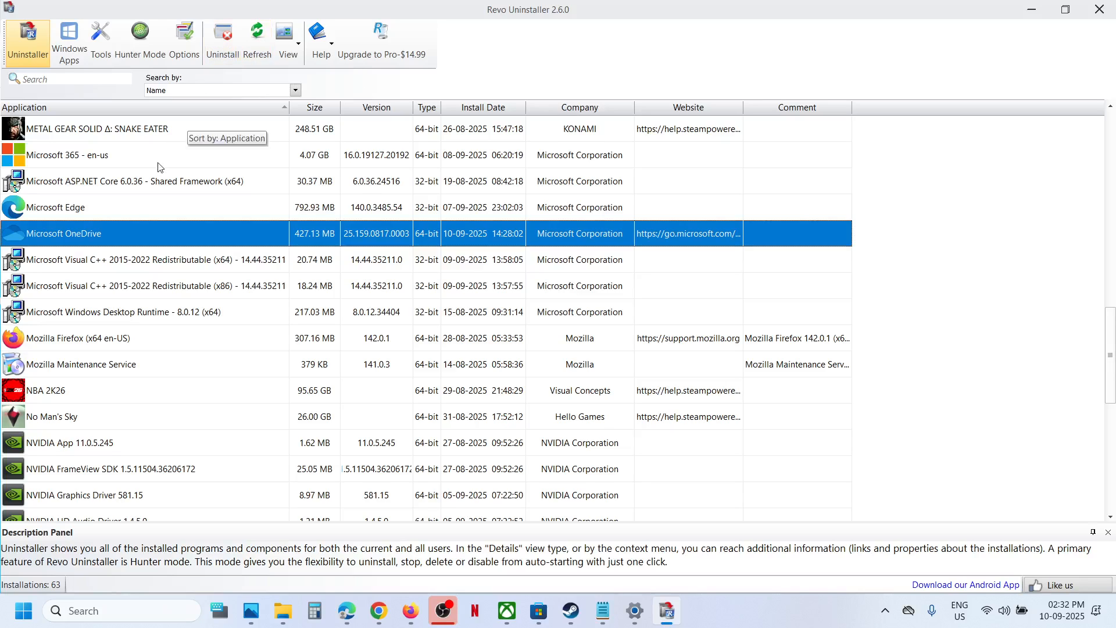
left_click(223, 32)
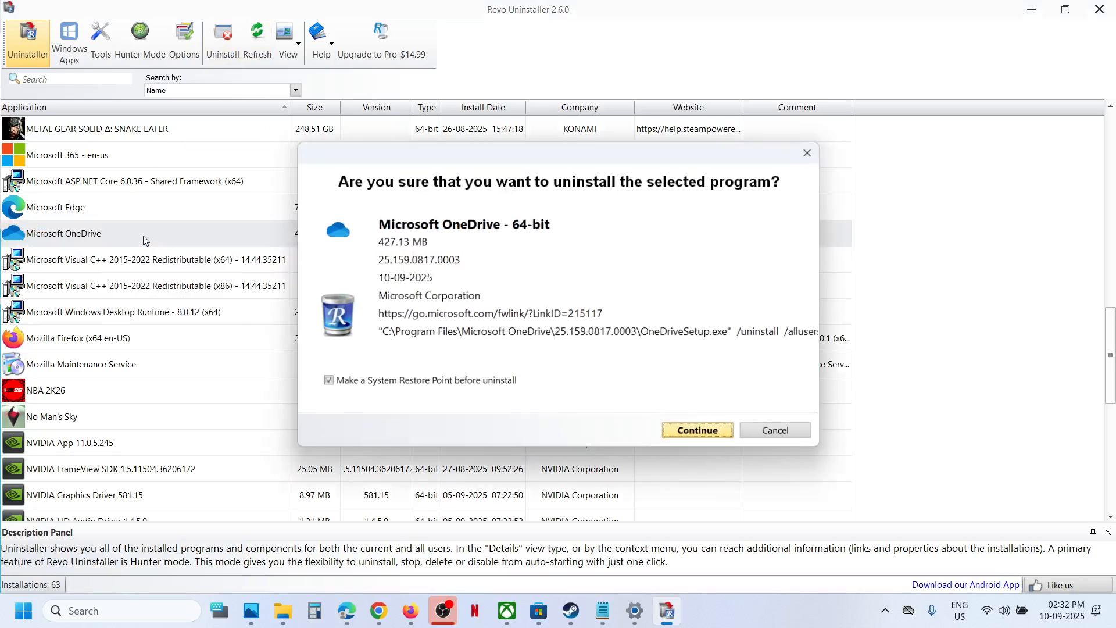
- Confirm the OneDrive uninstall and run the Advanced scan for leftovers
left_click(698, 430)
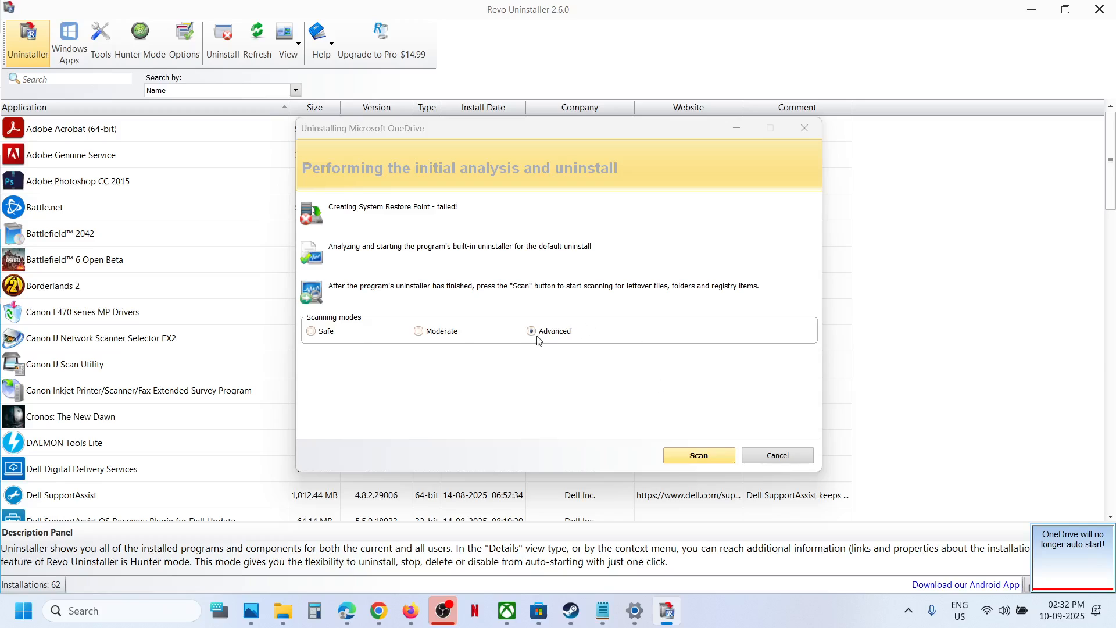
mouse_move(538, 331)
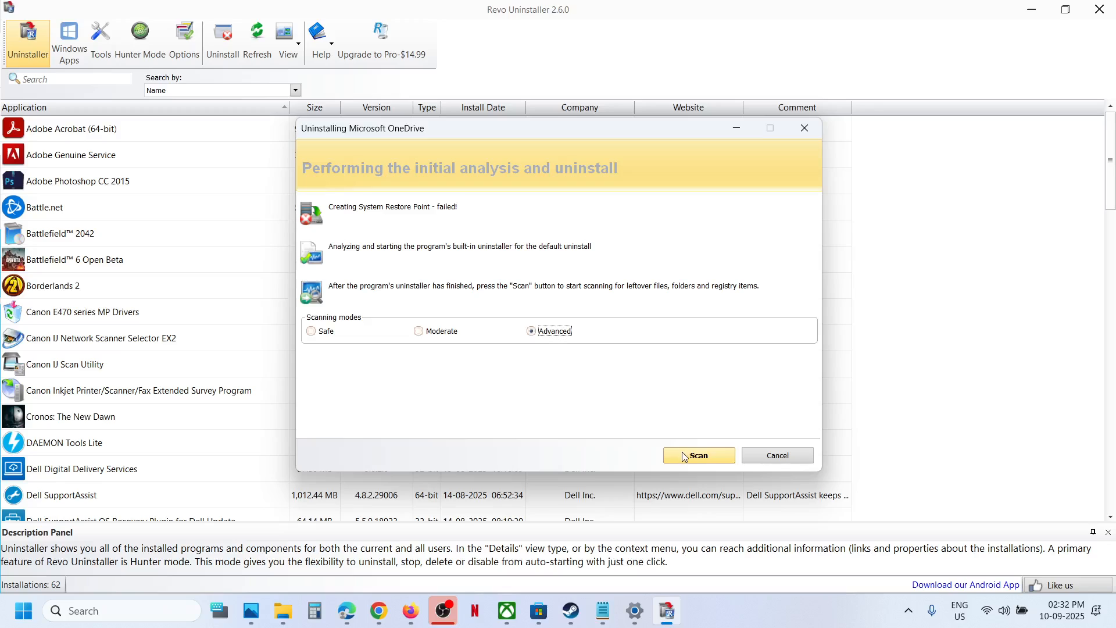
left_click(699, 456)
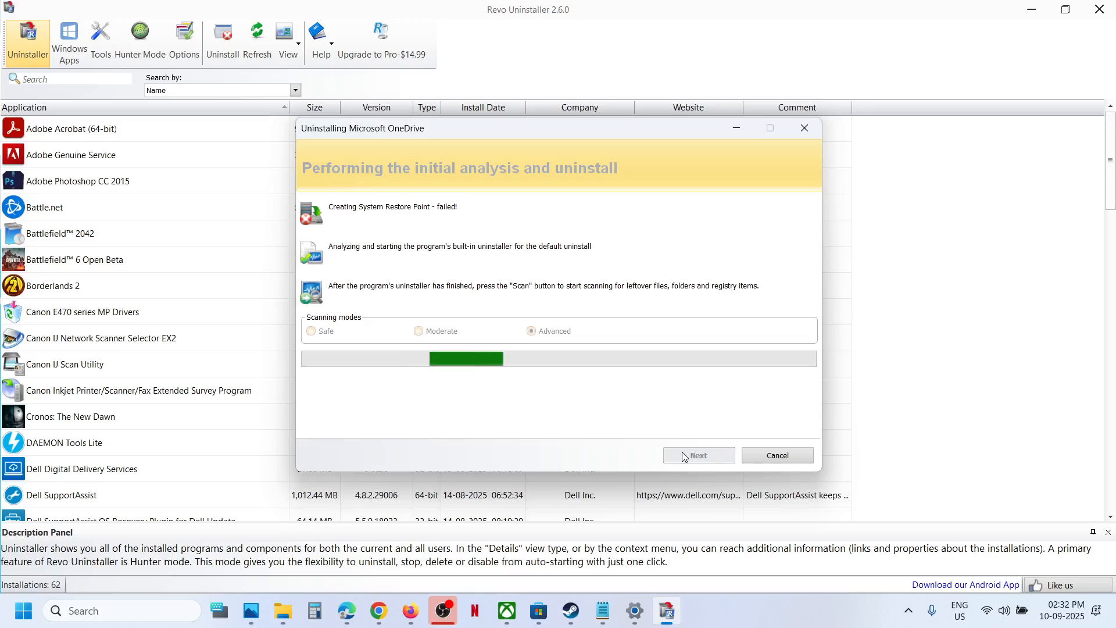
left_click(699, 455)
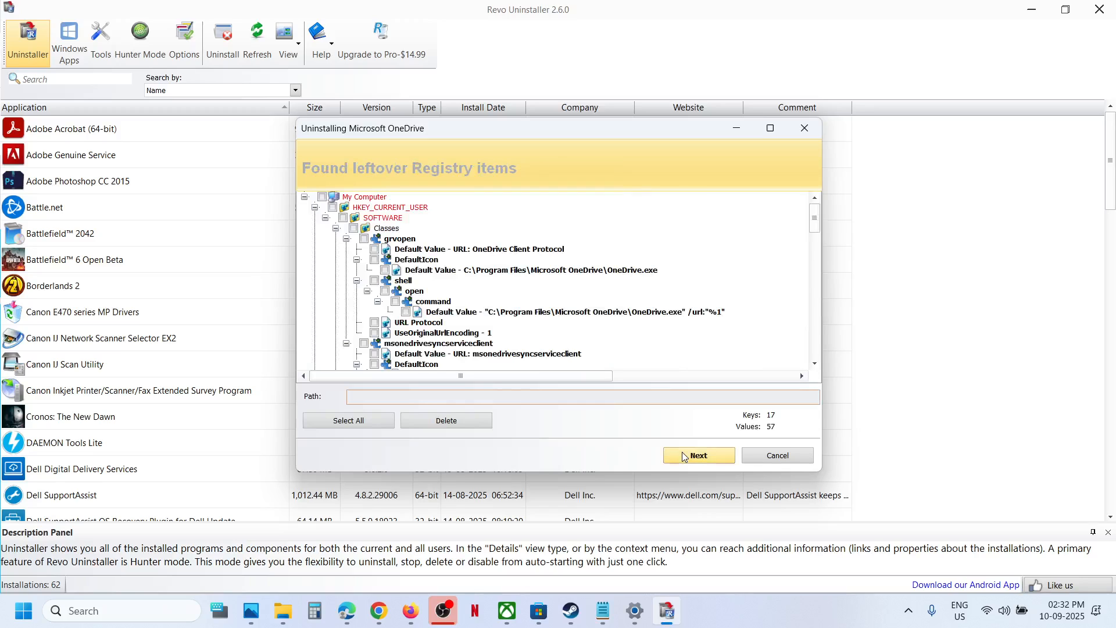
- Select all leftover OneDrive registry items and delete them
left_click(349, 421)
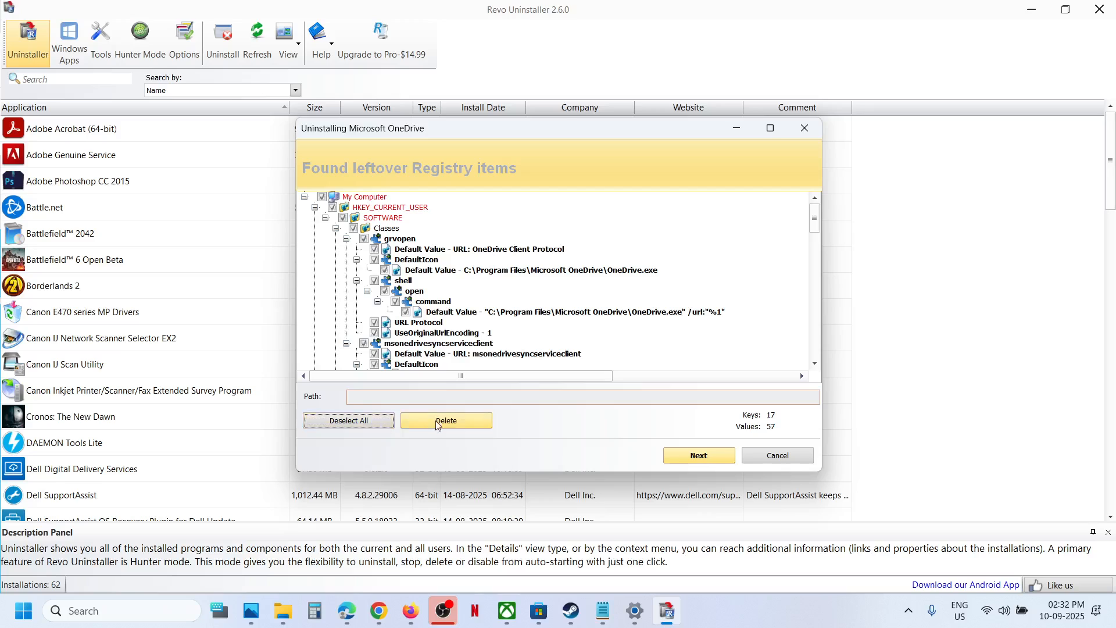
left_click(446, 421)
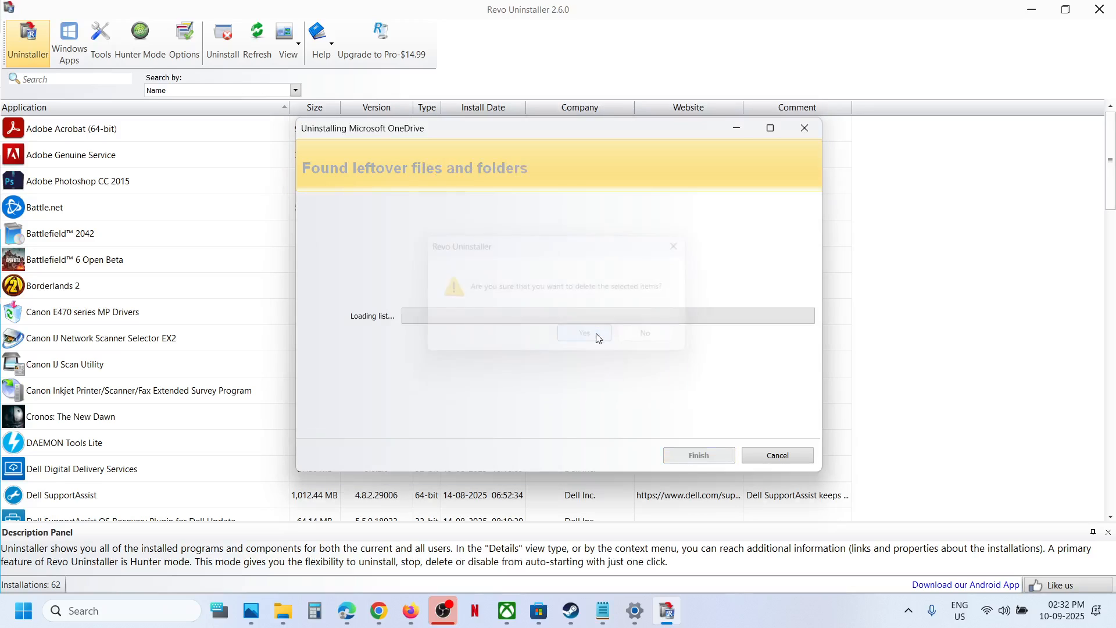
- Select and delete all leftover OneDrive files and folders, accepting removal of the rest at restart
left_click(584, 333)
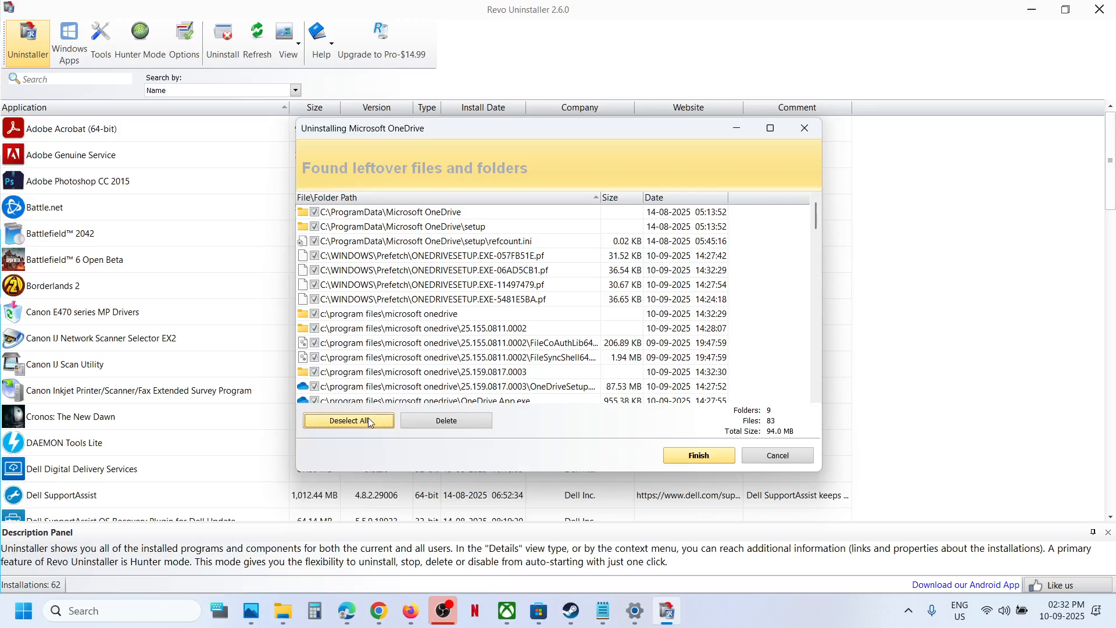
left_click(446, 421)
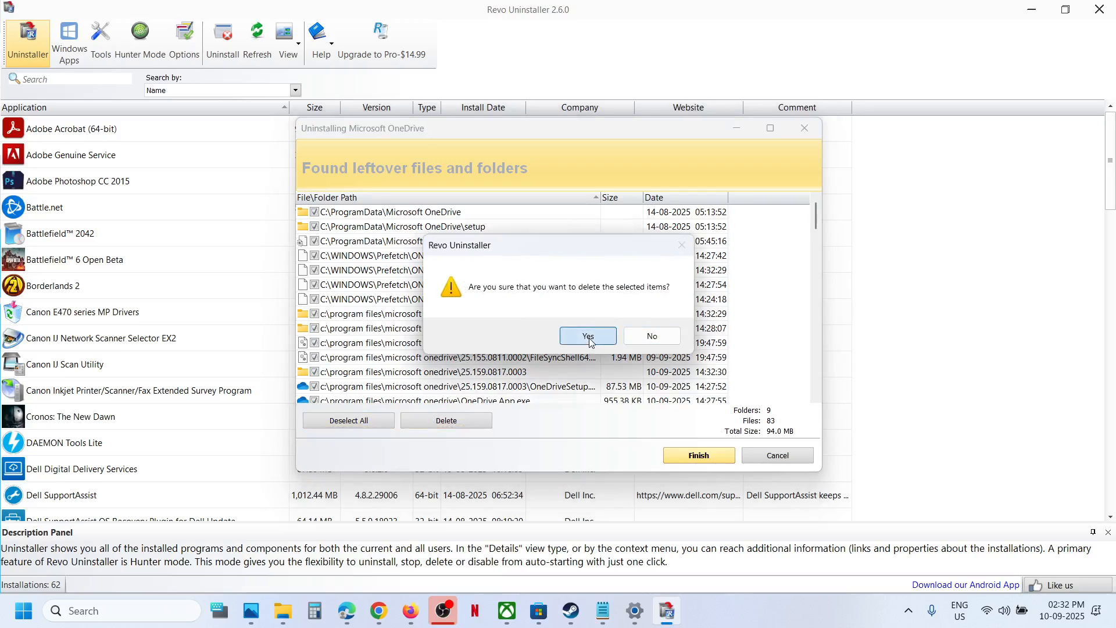
left_click(587, 335)
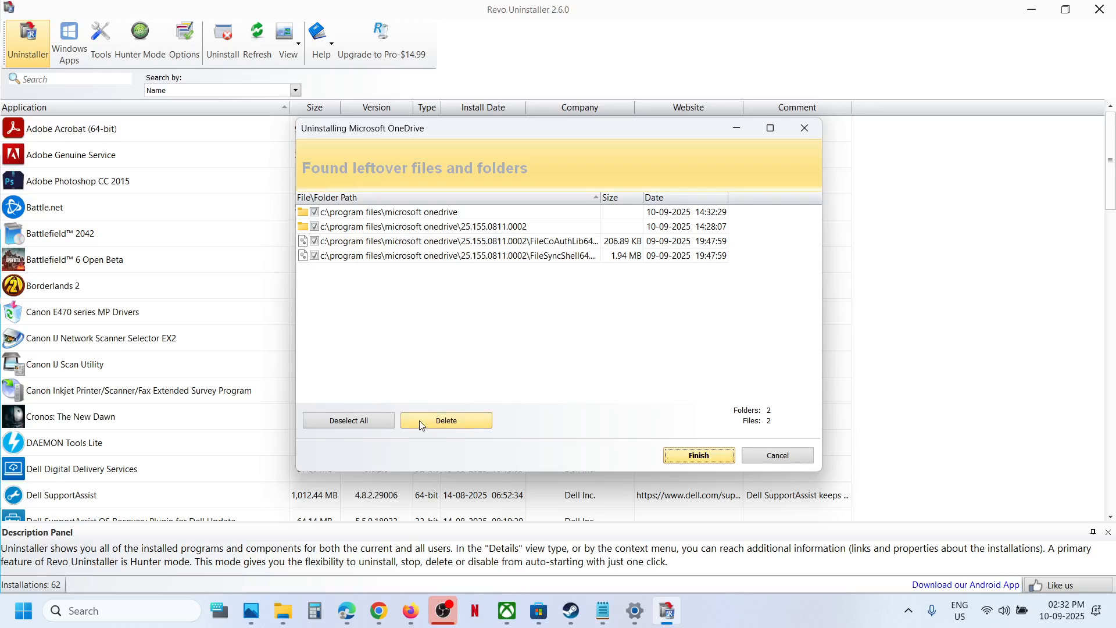
left_click(446, 421)
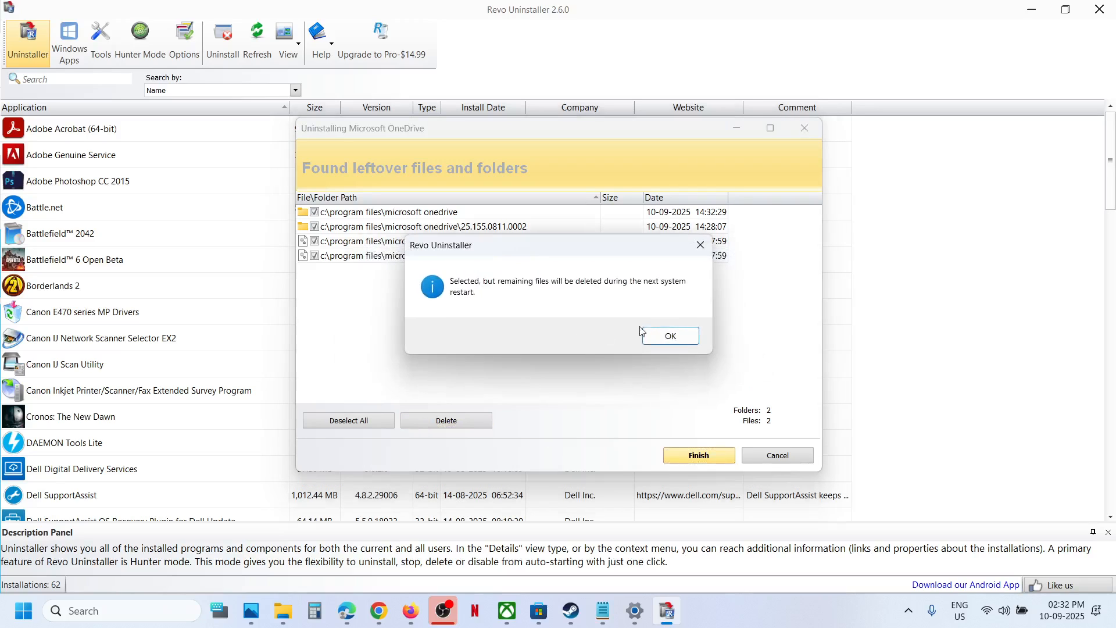
left_click(670, 335)
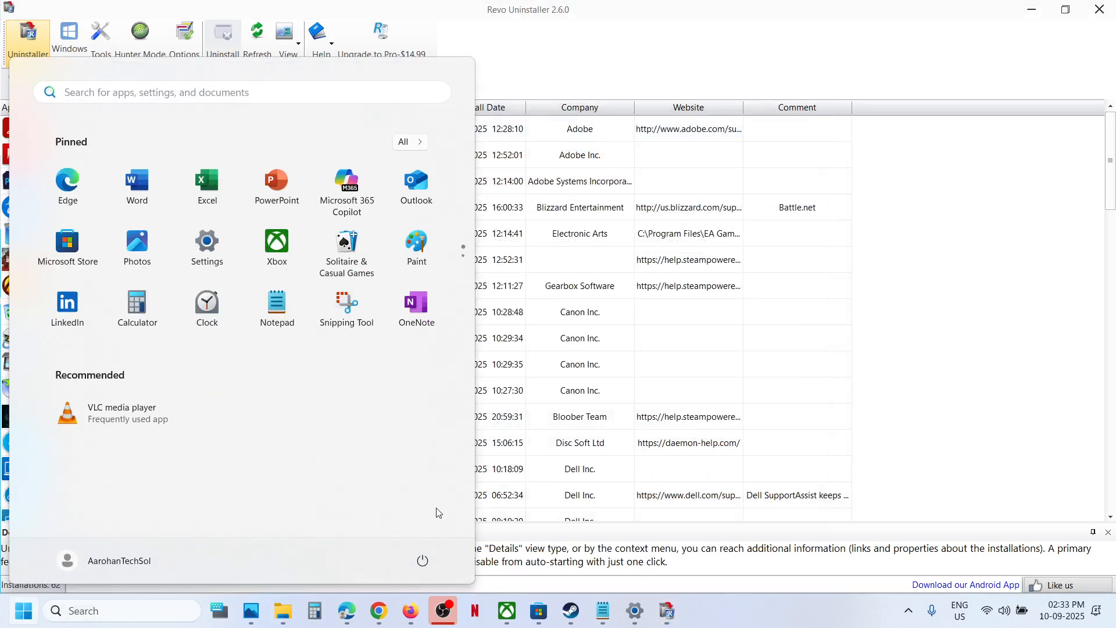
- Show the Windows restart and shutdown options from Start
left_click(422, 560)
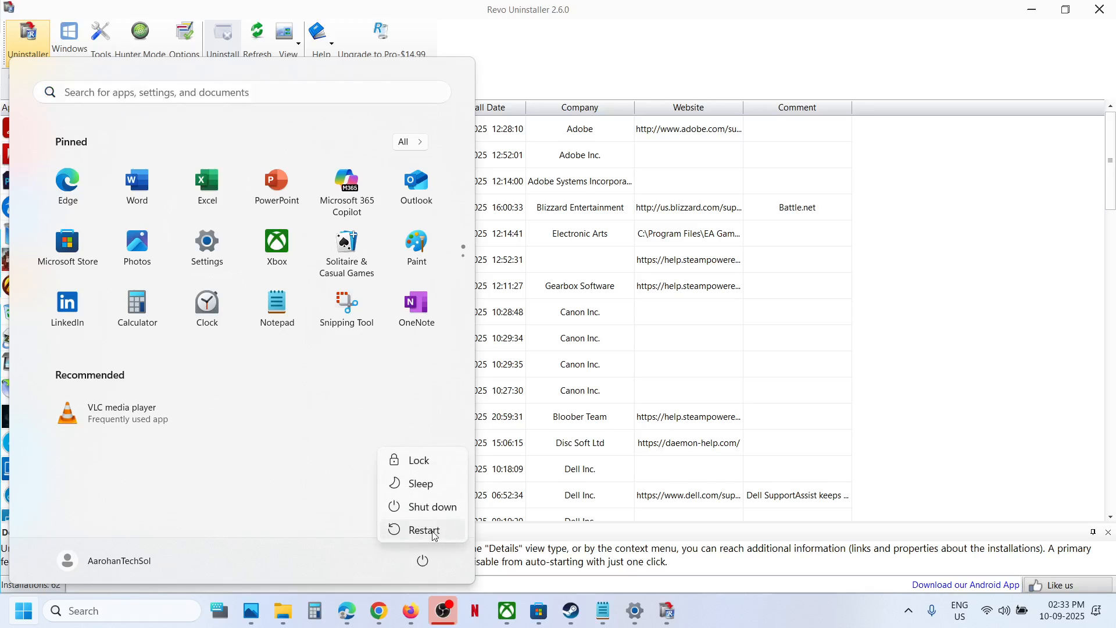
mouse_move(665, 558)
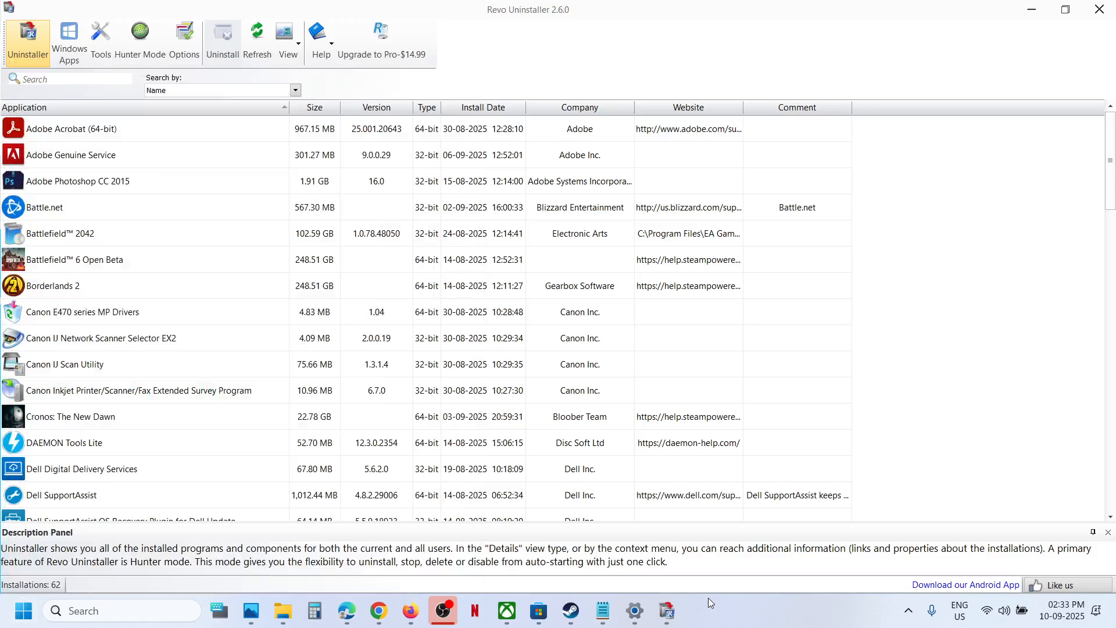
mouse_move(714, 610)
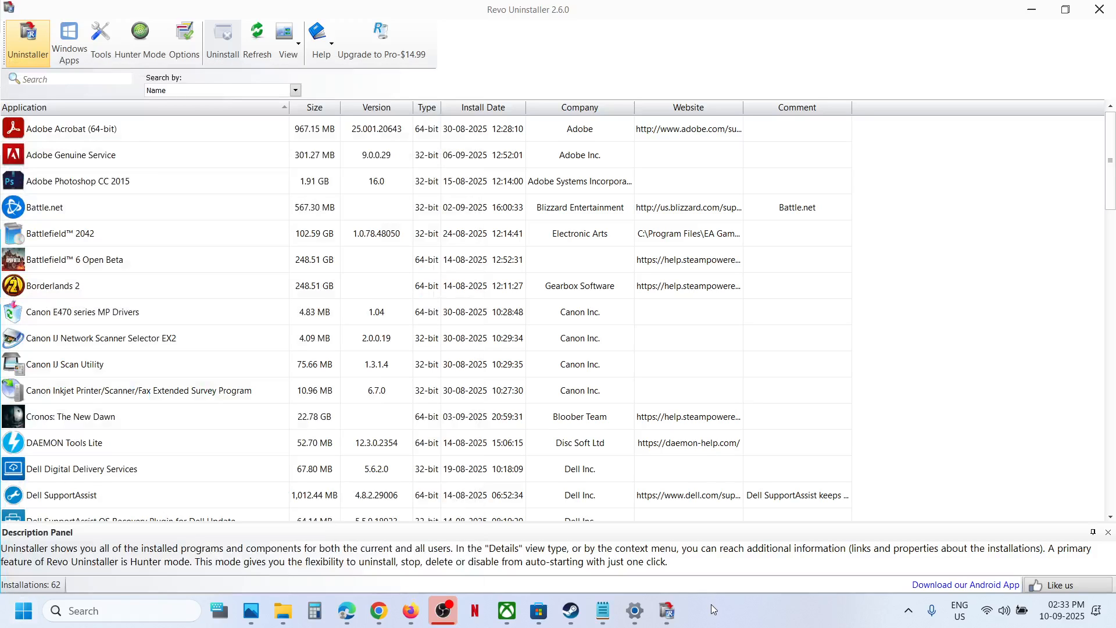